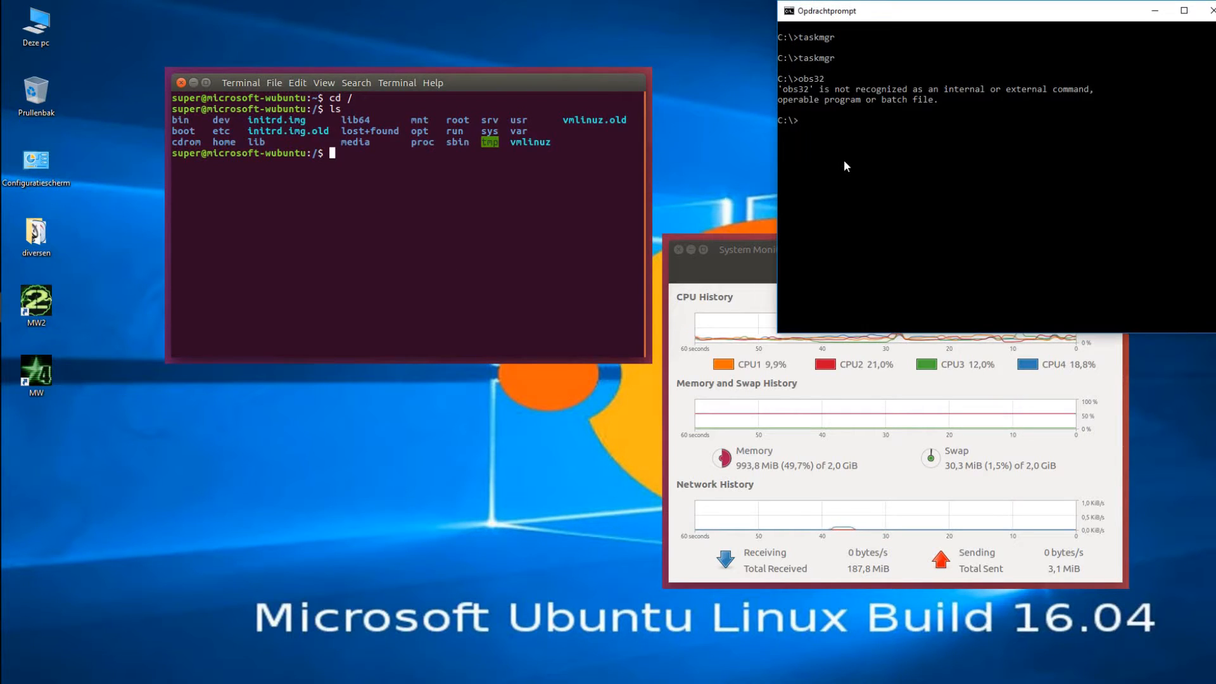
Clear the console and enter dir /s at the C:\ prompt.
type("ve")
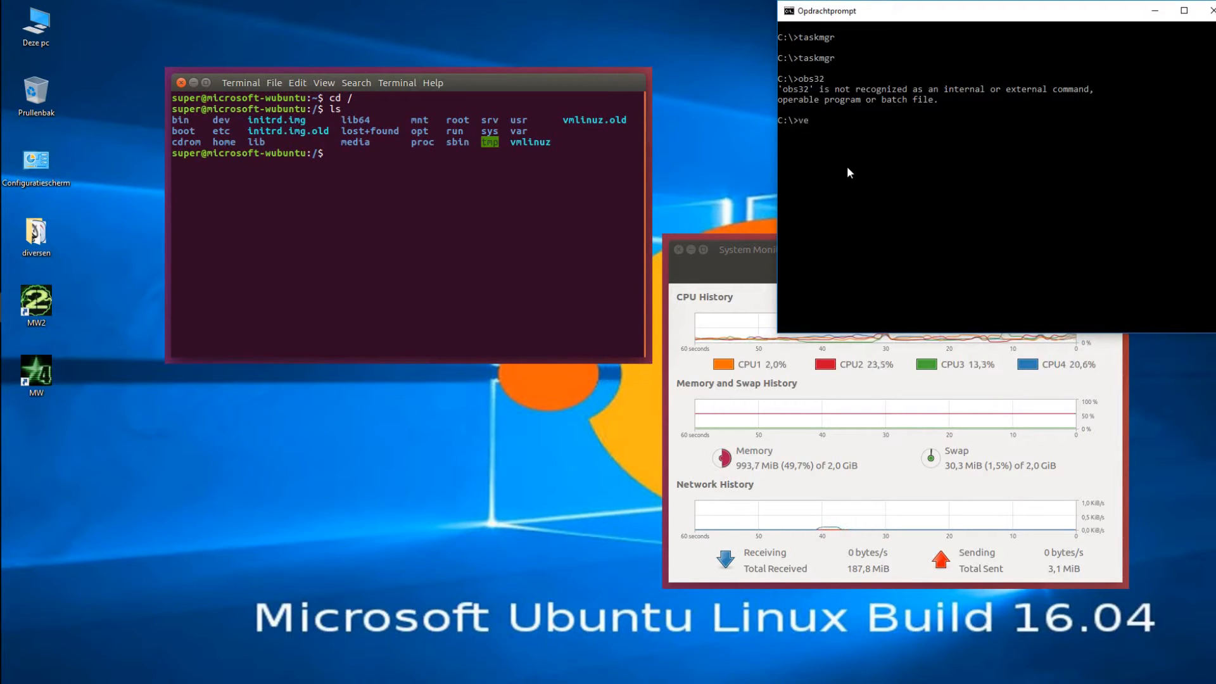
key("Return")
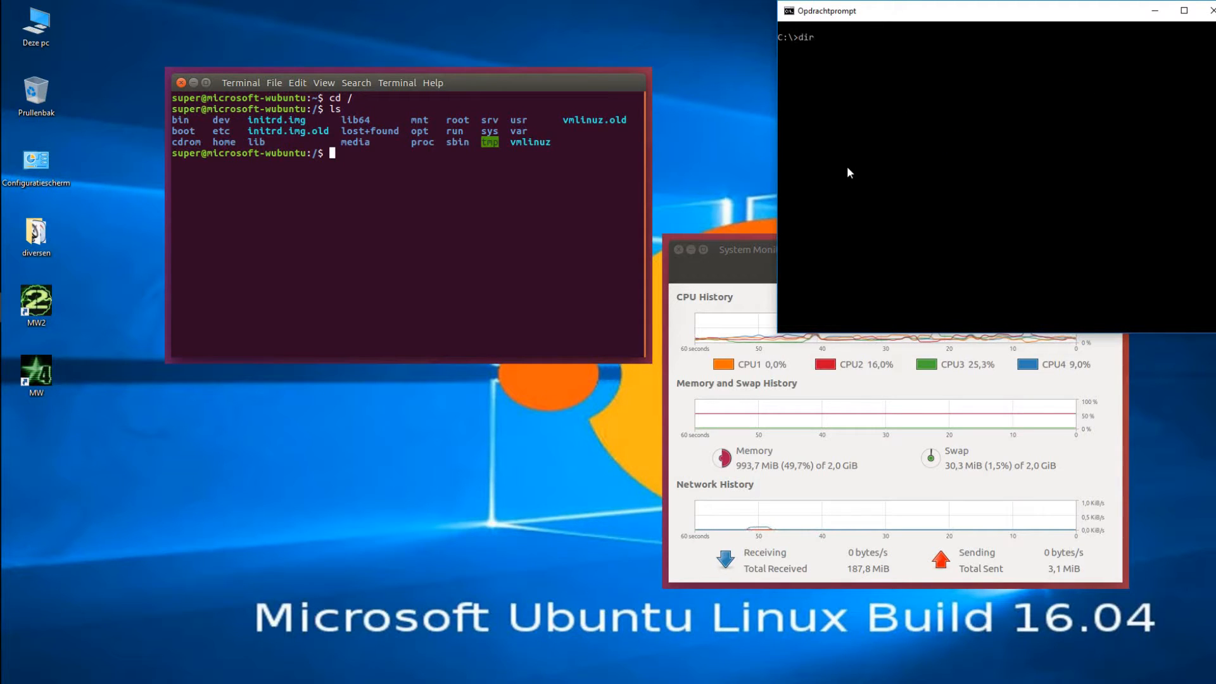
type("dir /s")
left_click(408, 153)
type("ls")
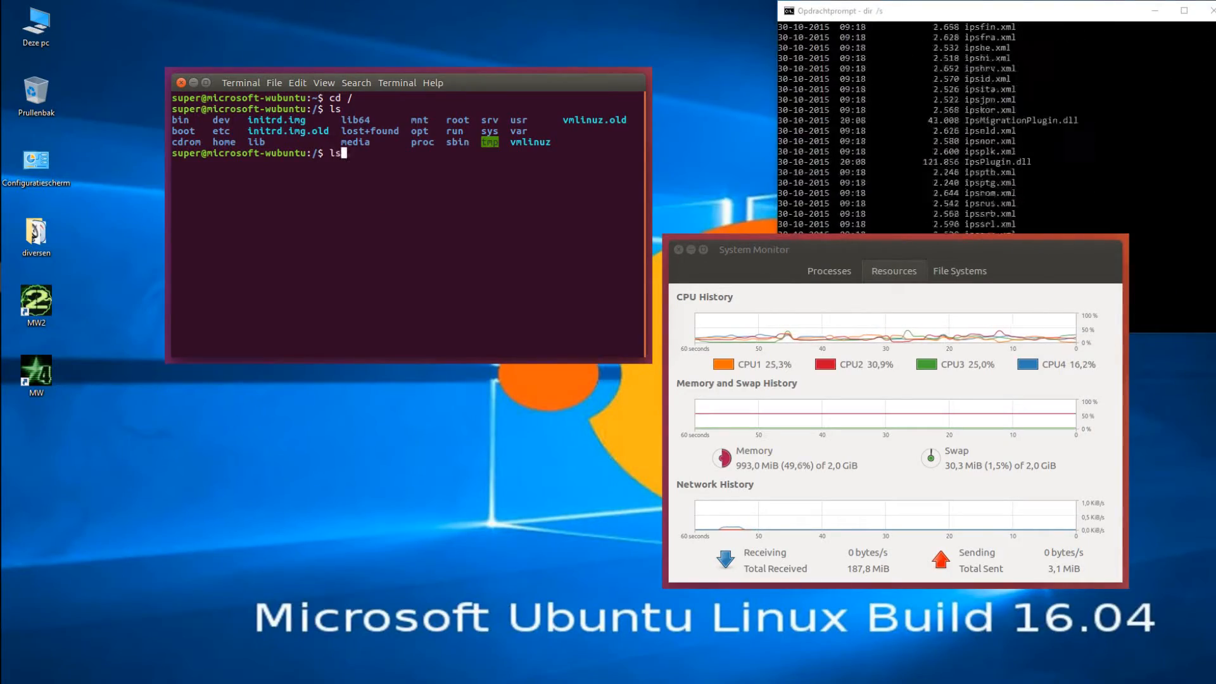
Start the dir /s listing and let it scroll through drive C's folders.
key("Return")
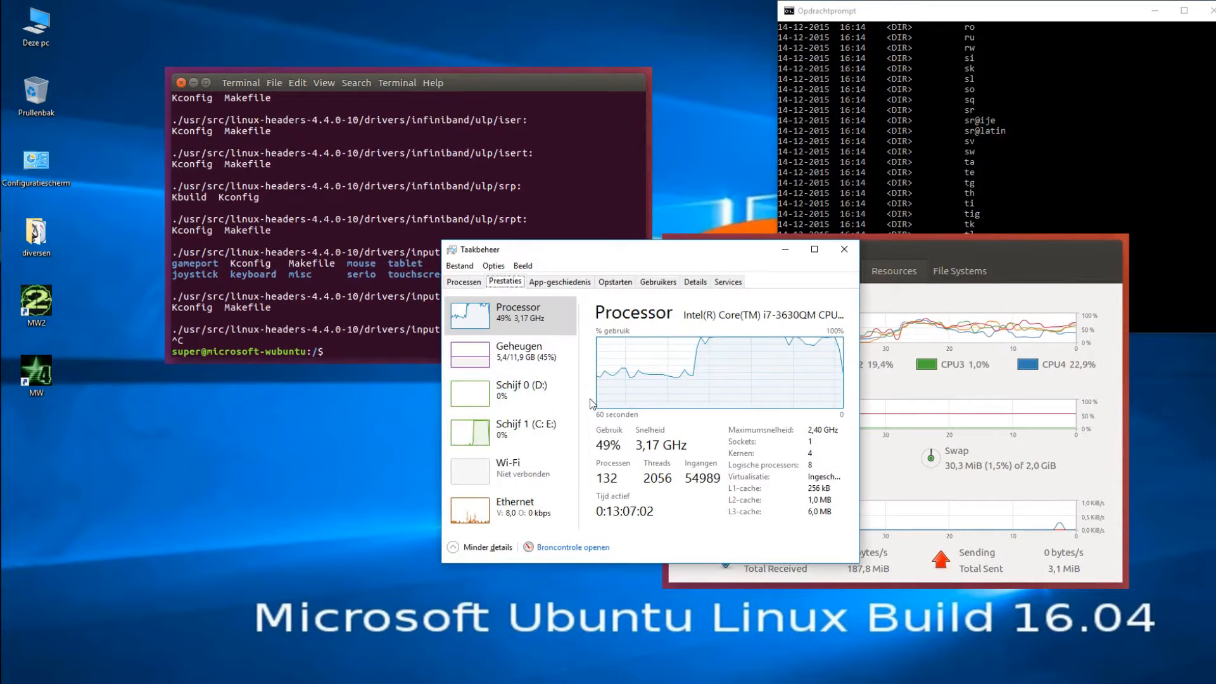
mouse_move(837, 384)
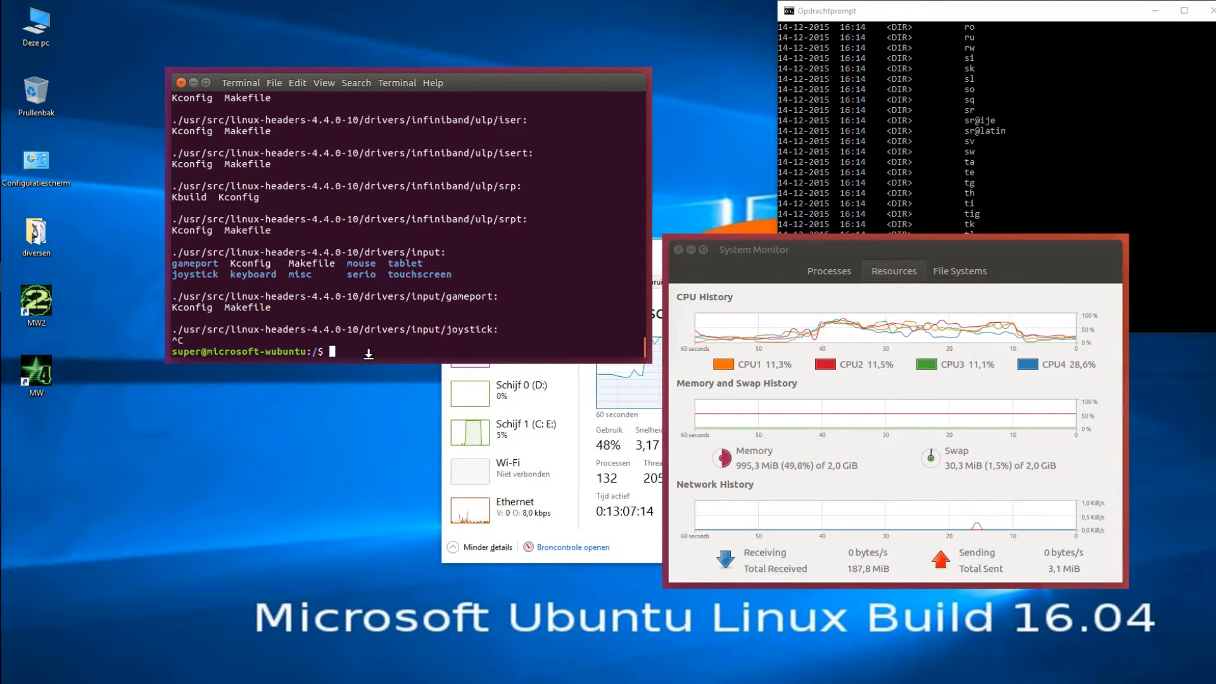
Run whoami in the Ubuntu terminal, printing the user name 'super'.
type("wh")
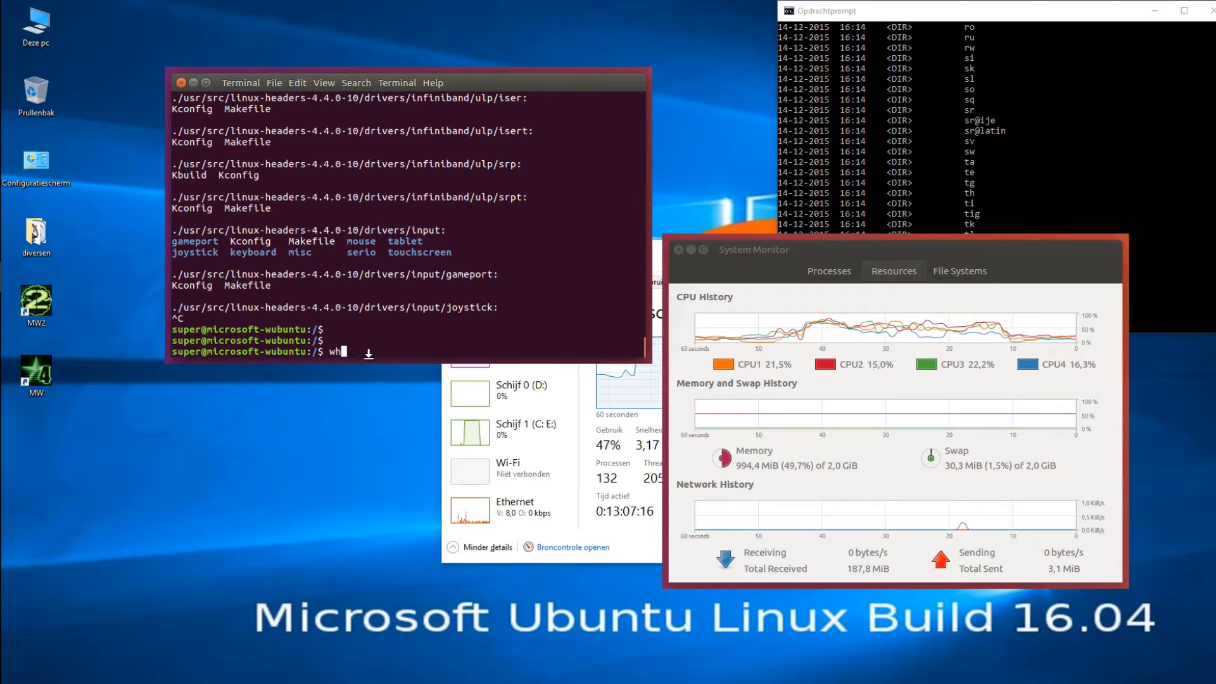
key("Return")
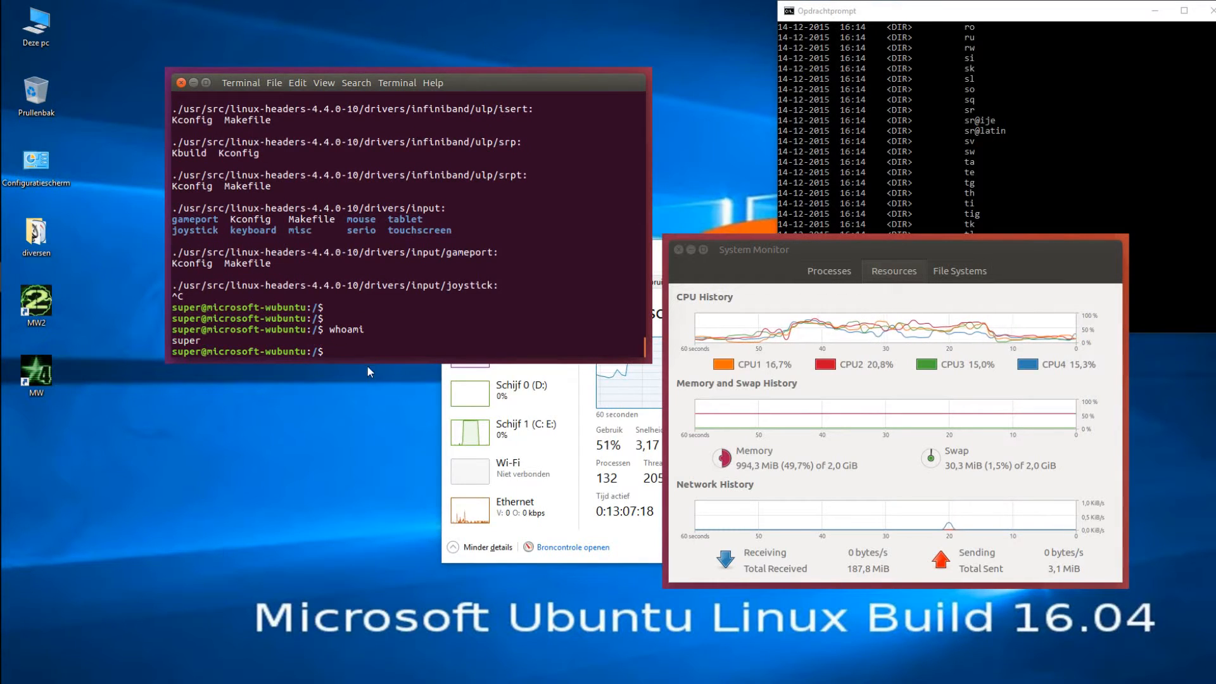
mouse_move(200, 403)
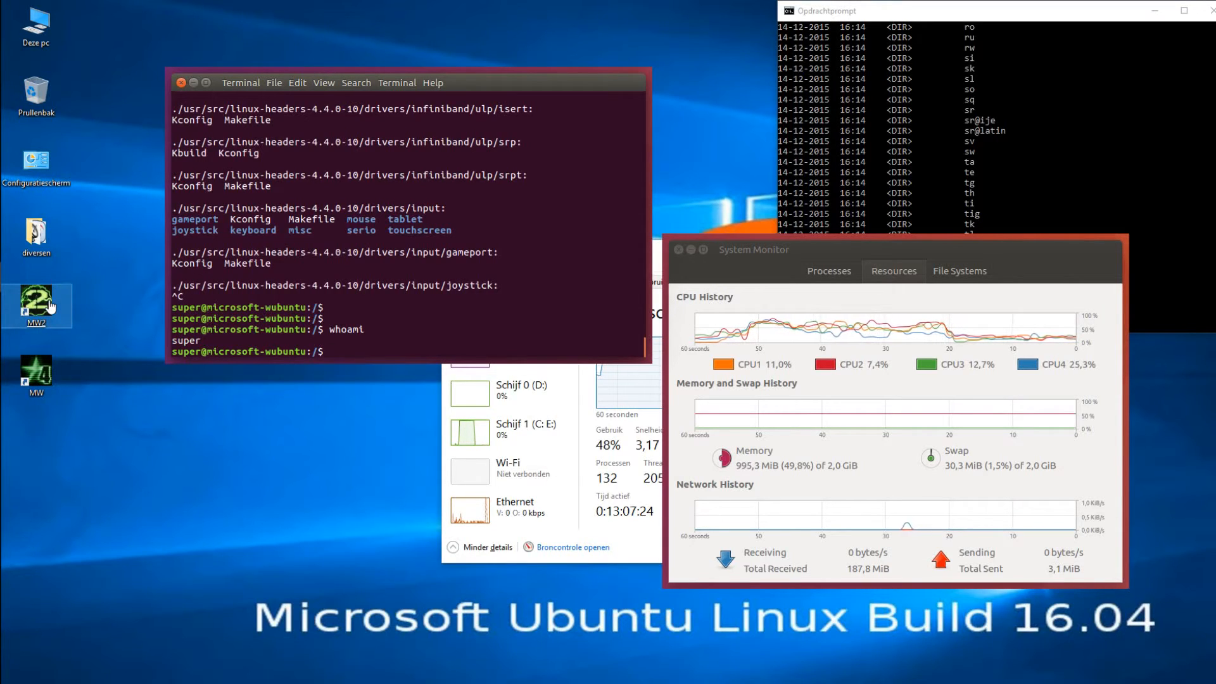
mouse_move(77, 318)
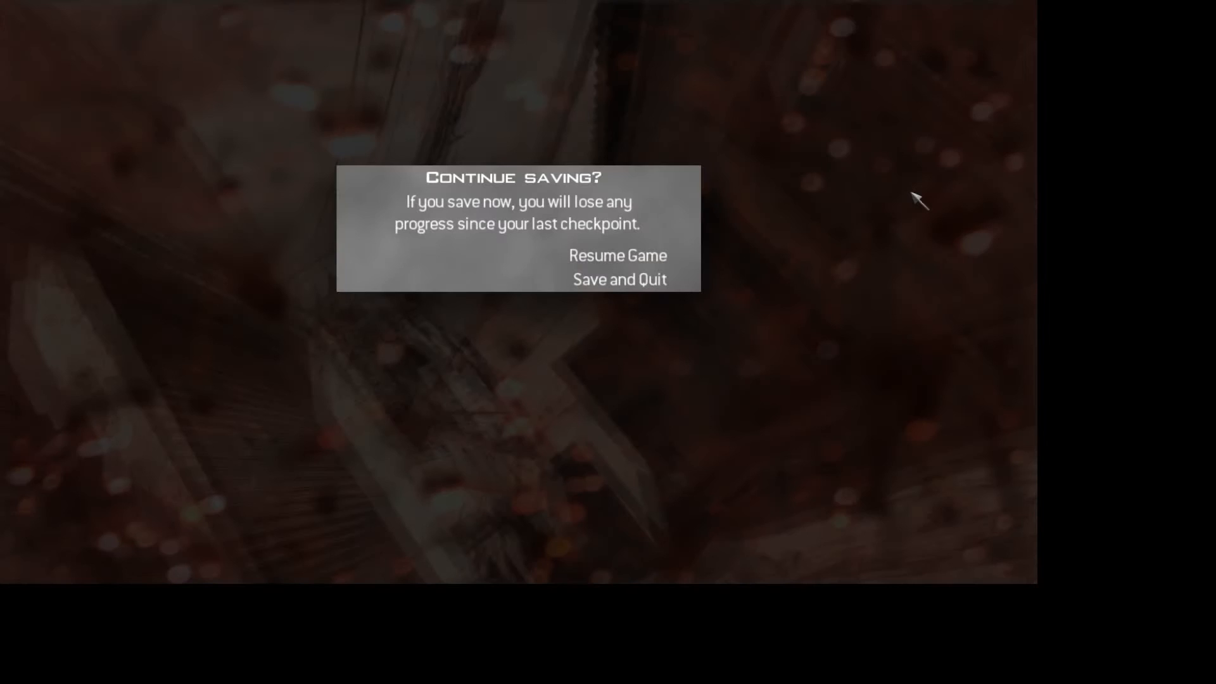
Save and quit the mission, then confirm quitting Modern Warfare 2 with Yes.
left_click(619, 279)
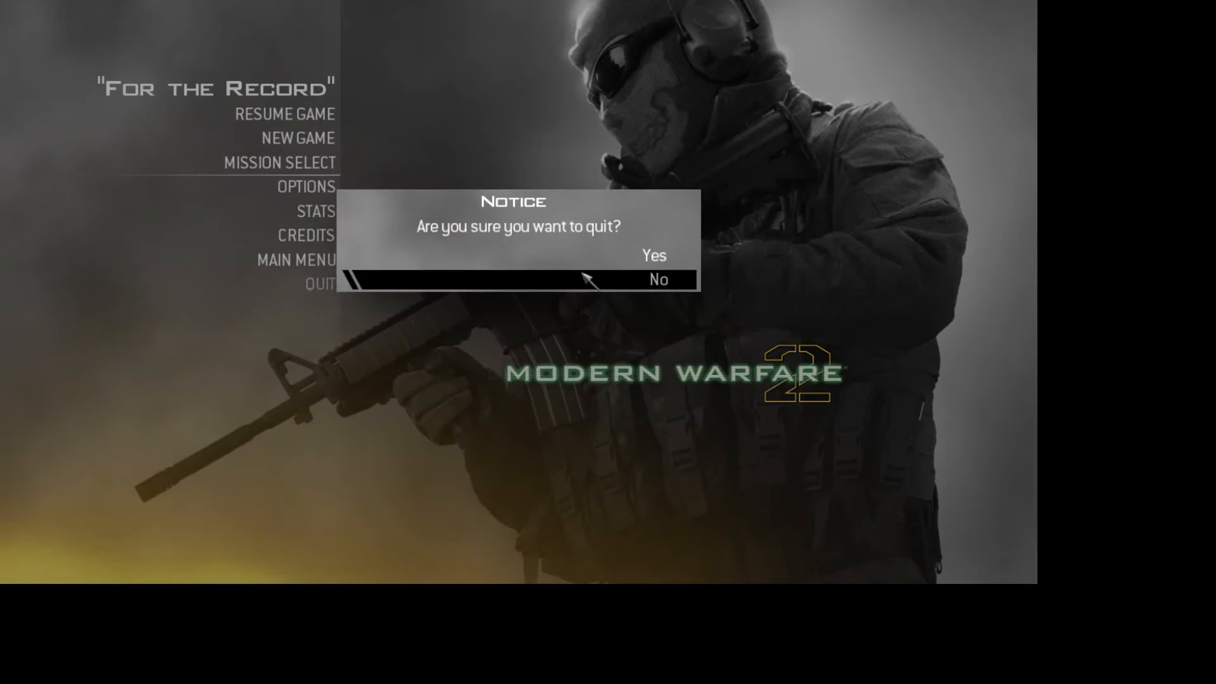
left_click(652, 256)
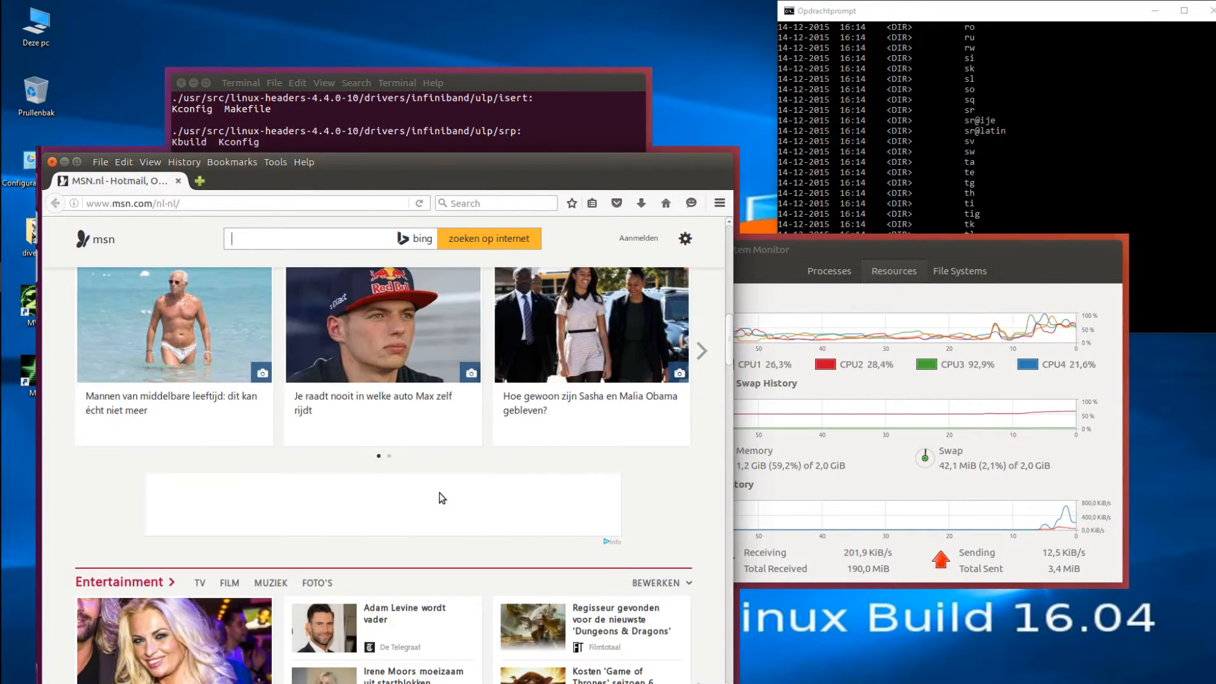
Scroll the MSN Netherlands page down to the Entertainment and Nieuws sections.
scroll("down", 3)
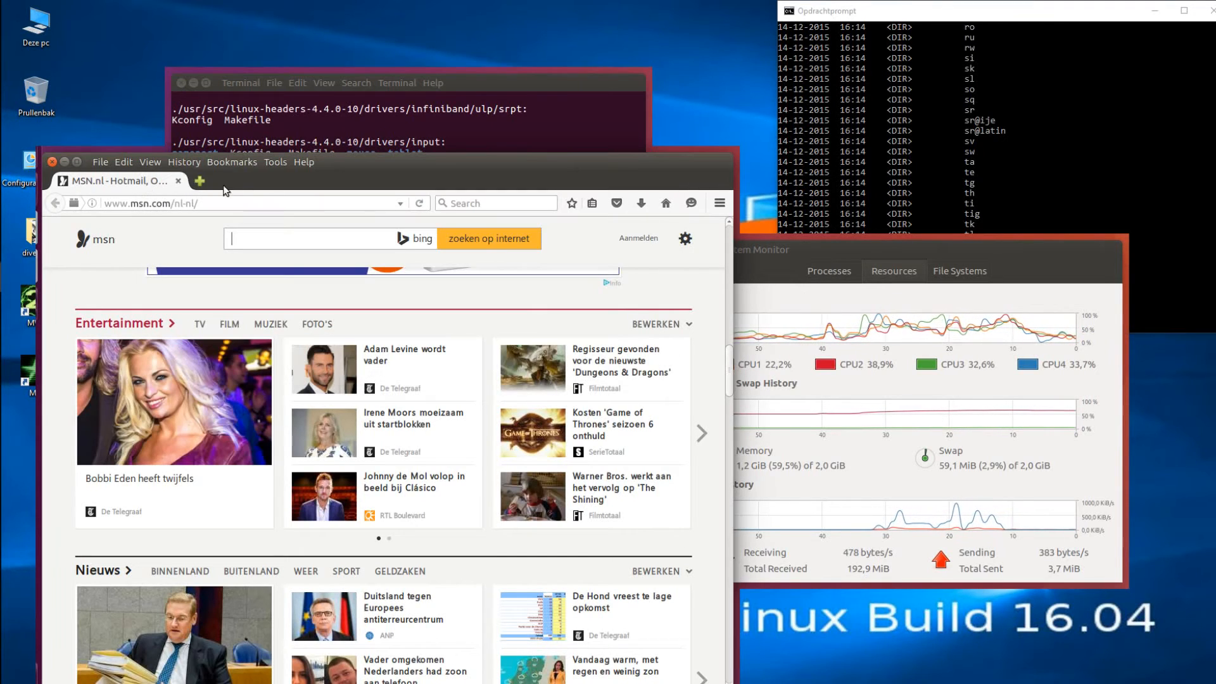
Load youtube.com/GaryKildall in a new tab to show the GaryKildall channel.
left_click(198, 180)
type("youtube")
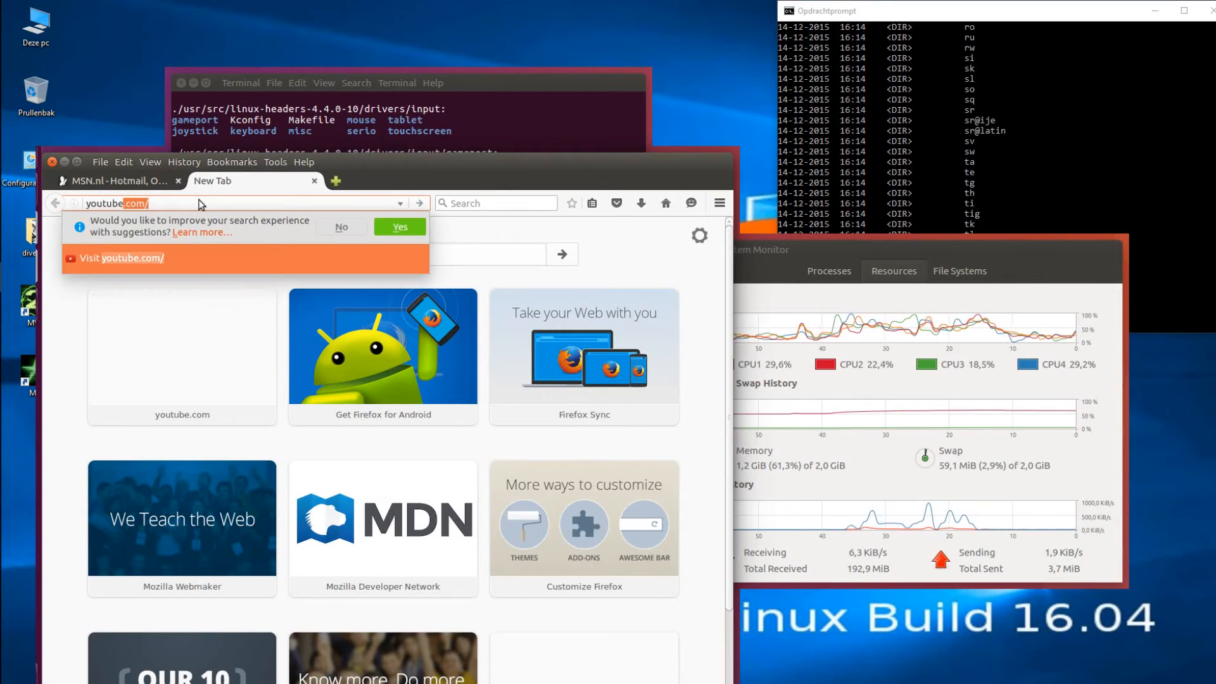
type("GaryKildall")
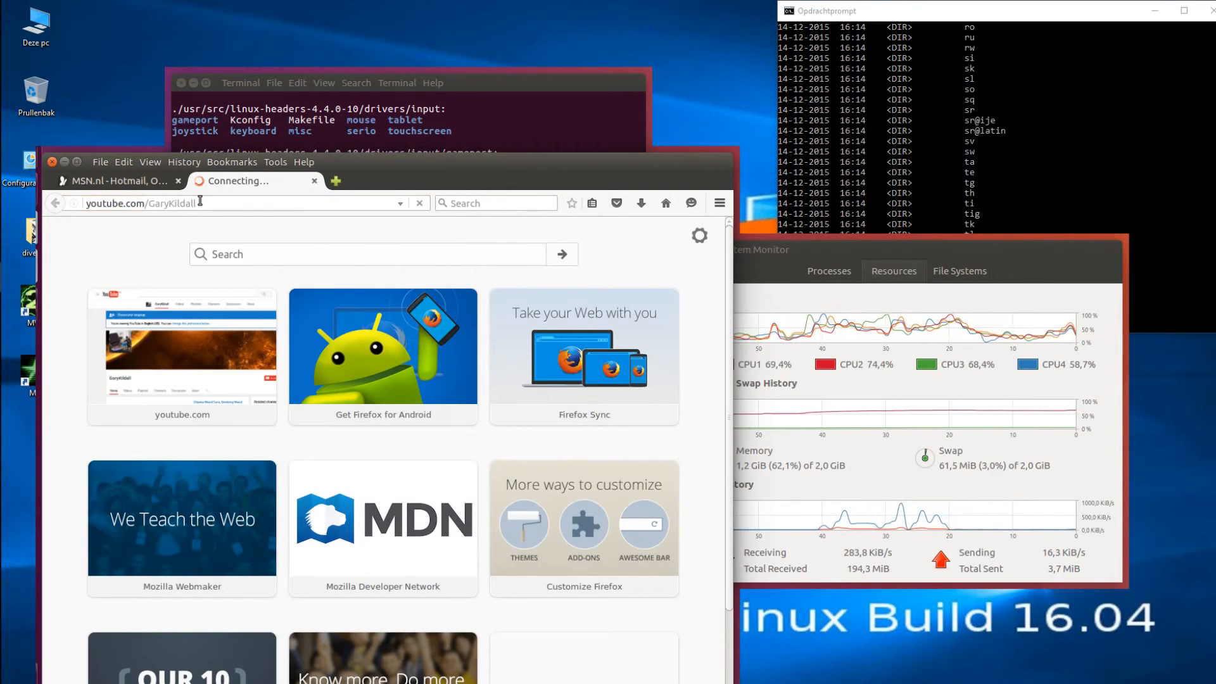
key("Return")
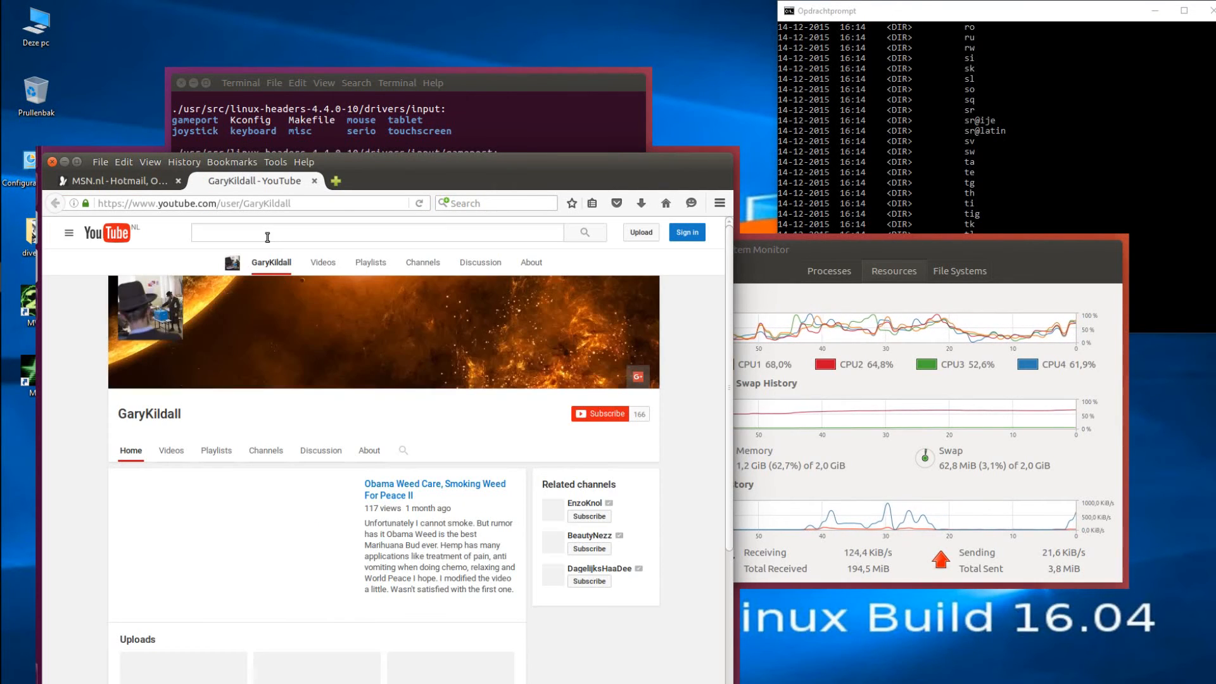